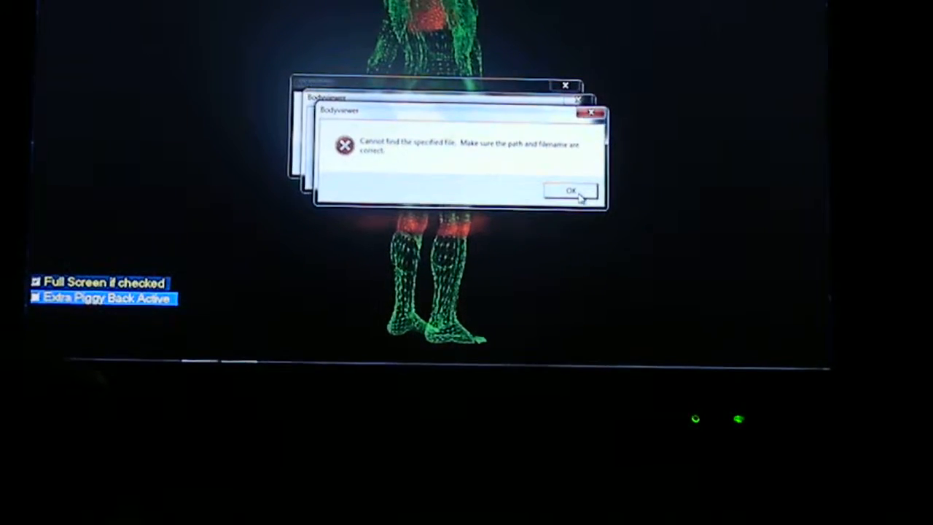
Dismiss the top and remaining 'Cannot find the specified file' error messages.
{"action": "left_click", "coordinate": [571, 190]}
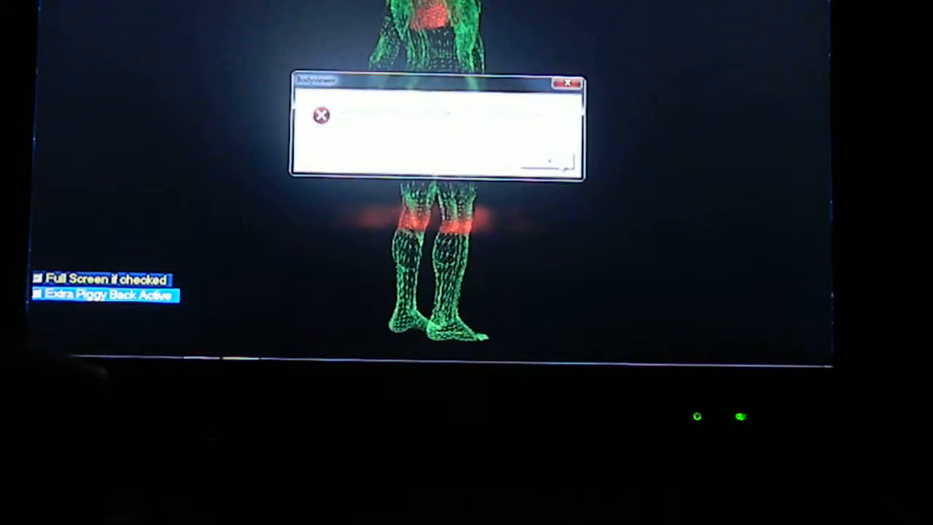
{"action": "left_click", "coordinate": [567, 83]}
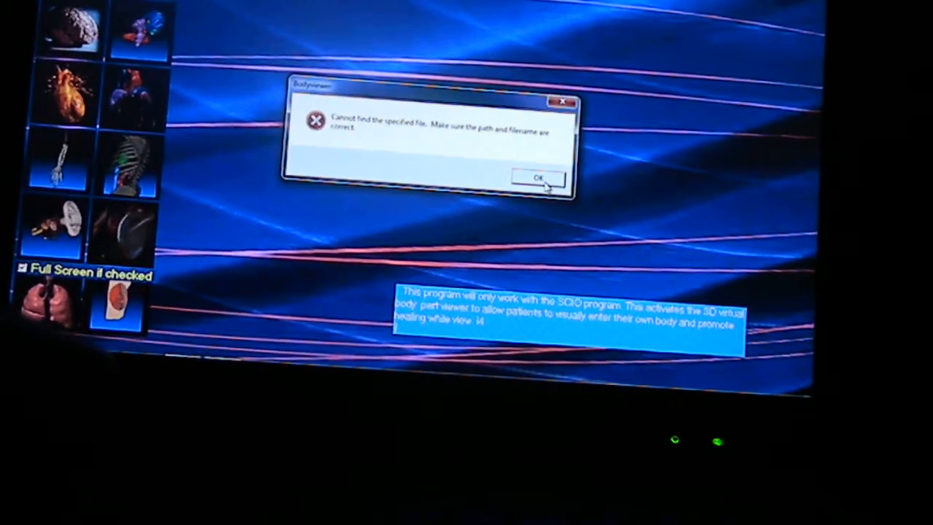
Close the 'Cannot find the specified file' error over the blue thumbnail menu.
{"action": "left_click", "coordinate": [536, 179]}
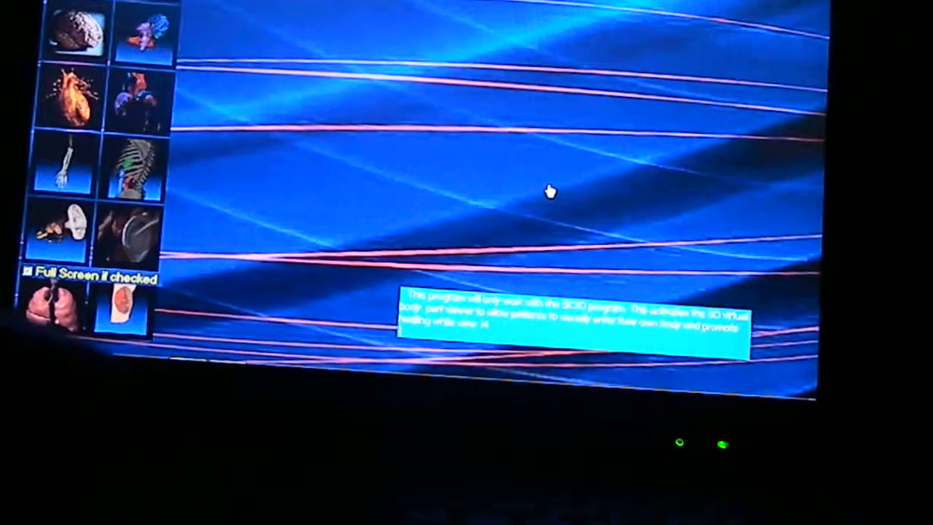